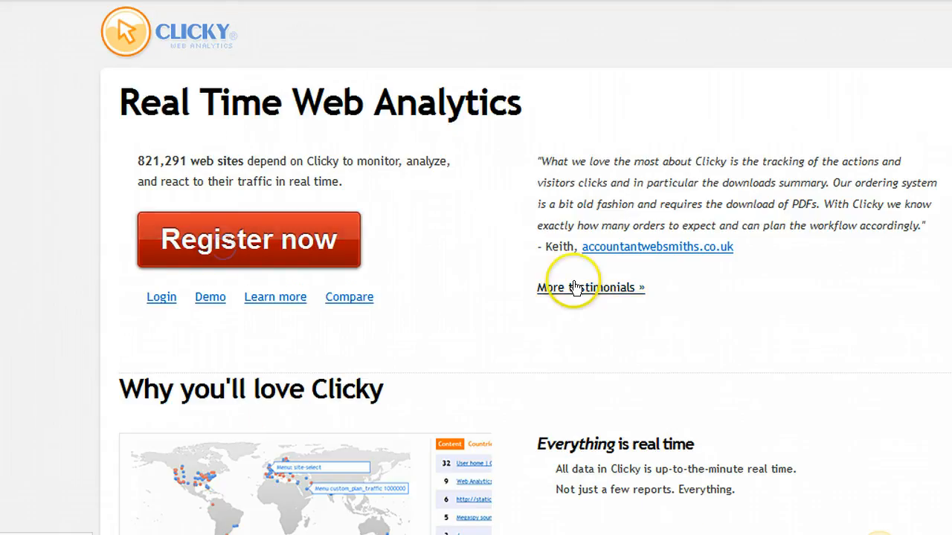
Step: Open the Clicky registration form via 'Register now' to create an account
left_click(249, 239)
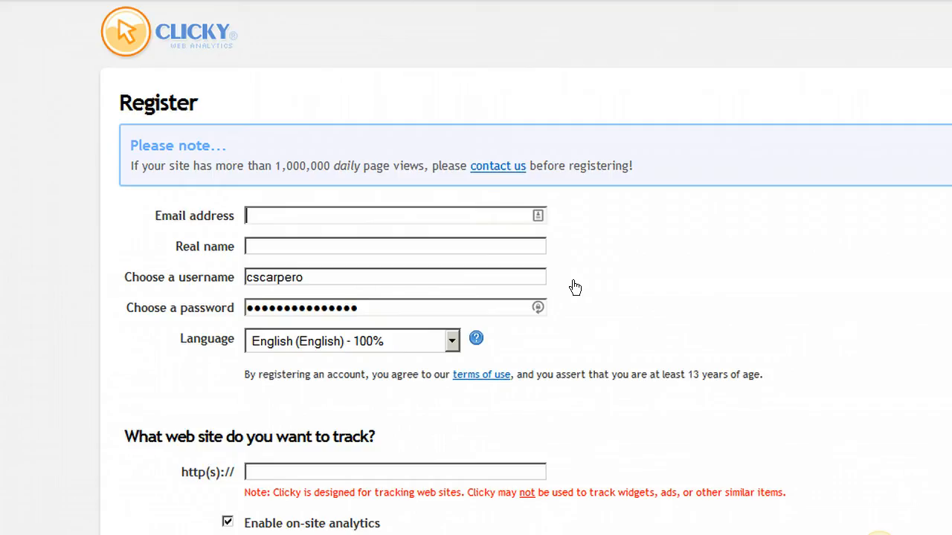
mouse_move(111, 401)
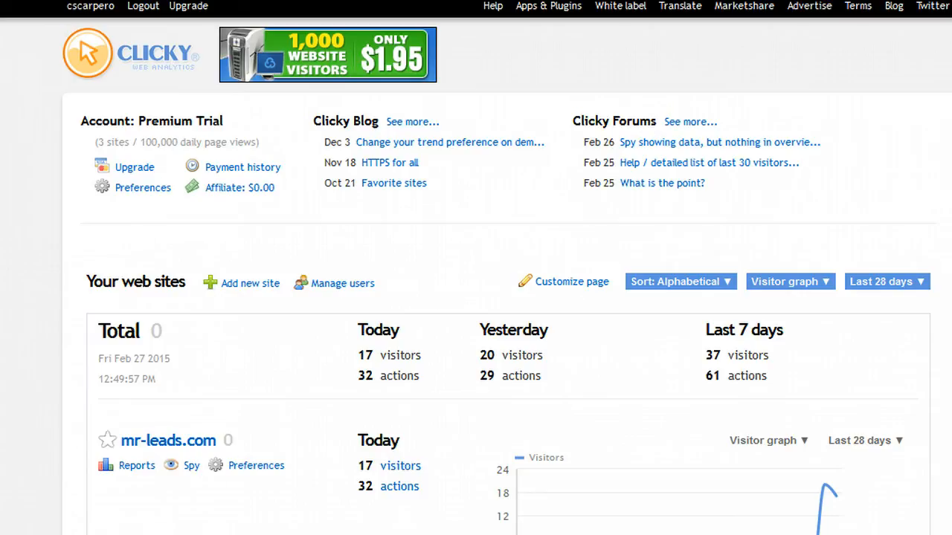
mouse_move(250, 283)
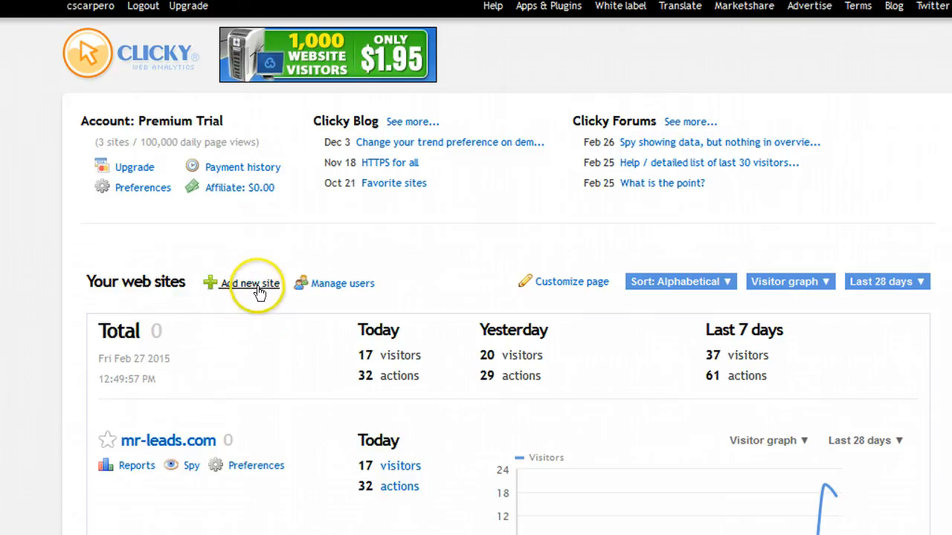
left_click(249, 283)
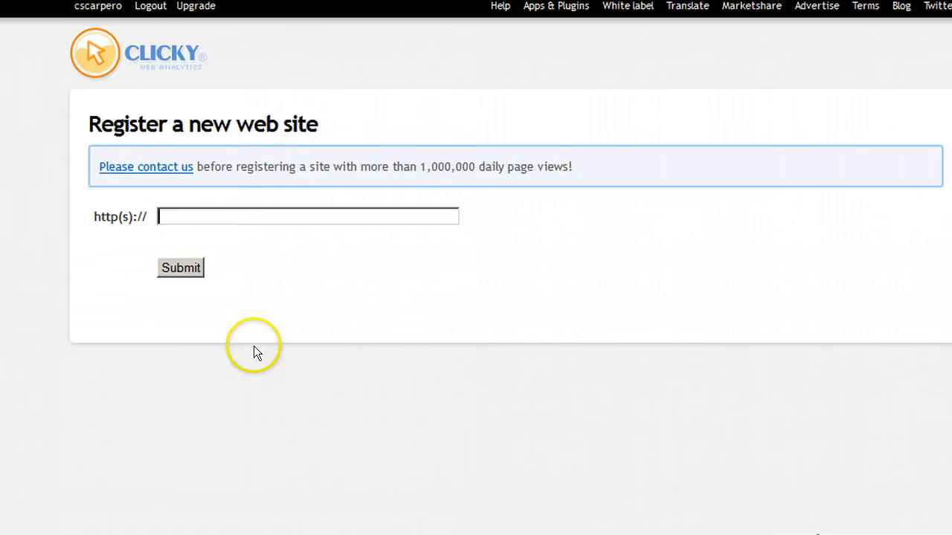
type("ww")
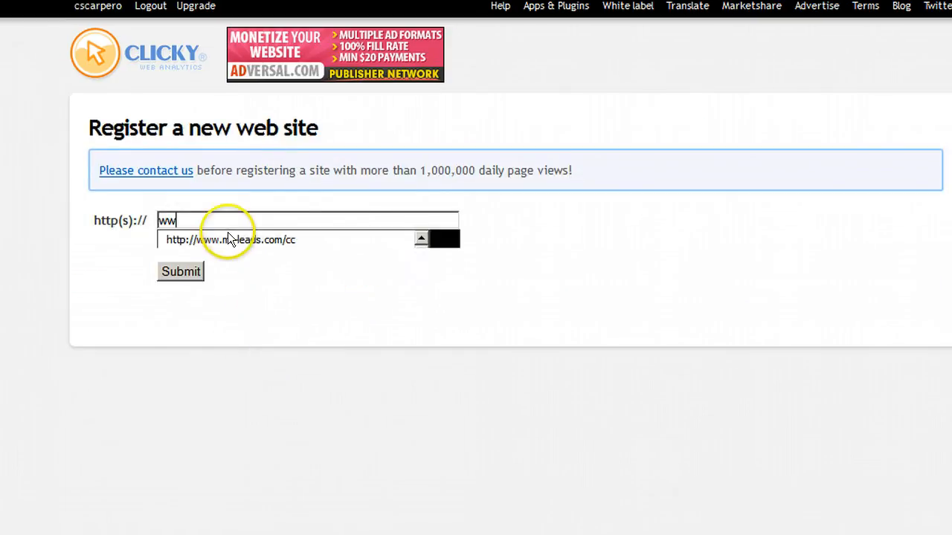
type("www.mr.eadslive.com")
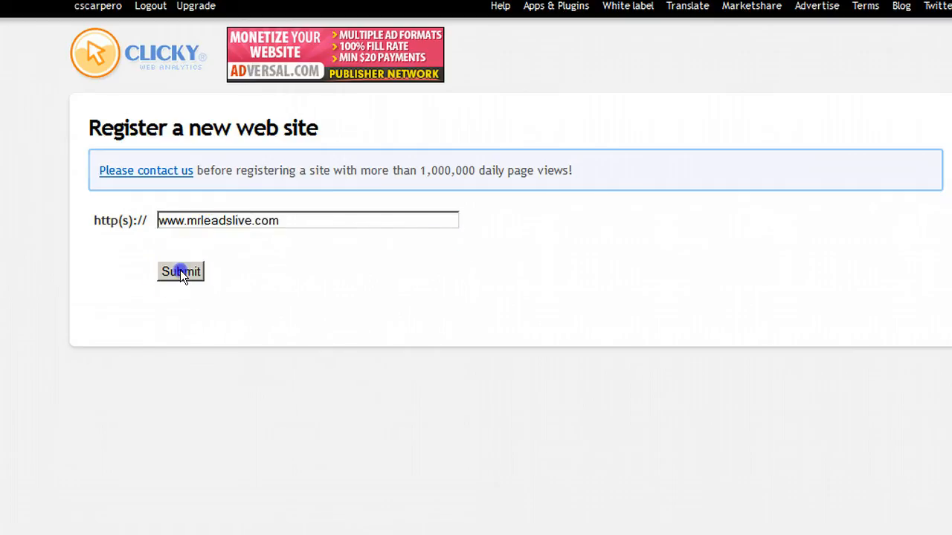
left_click(180, 272)
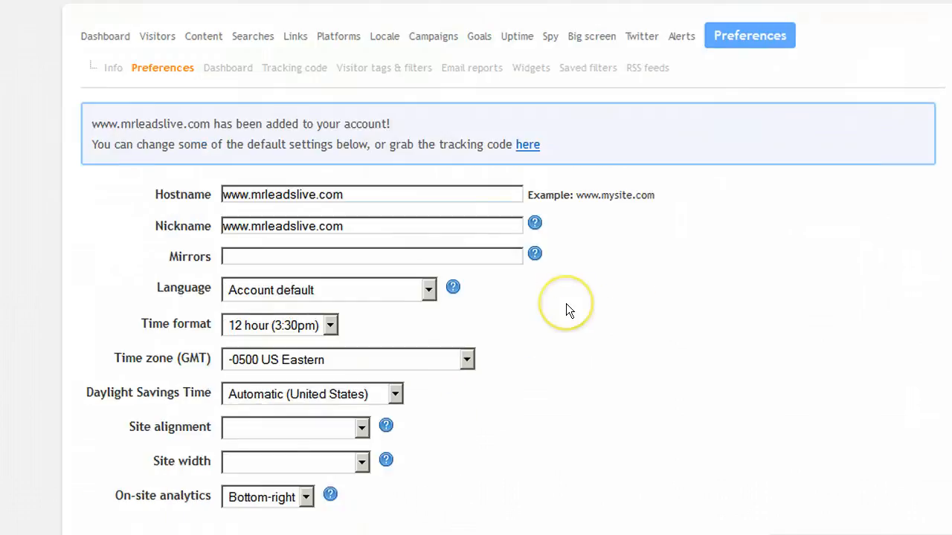
scroll("down", 3)
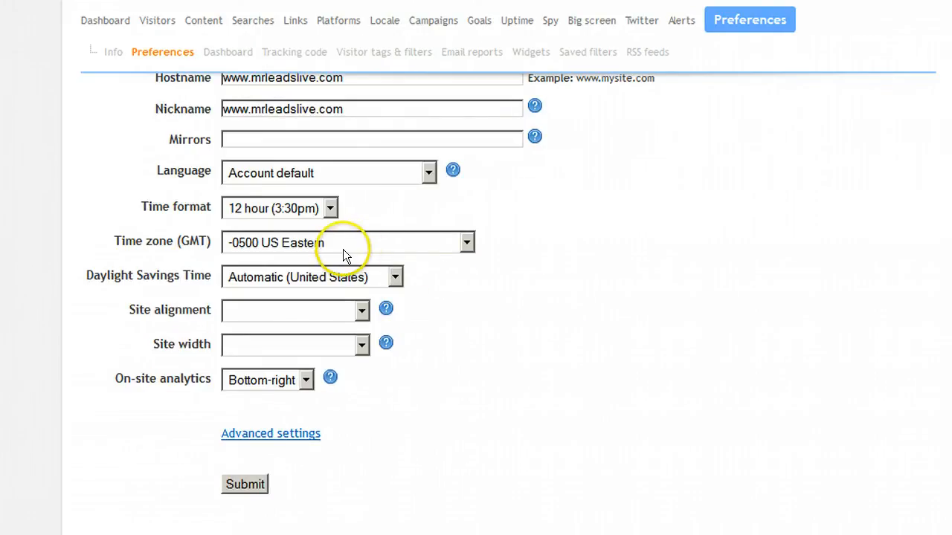
left_click(346, 243)
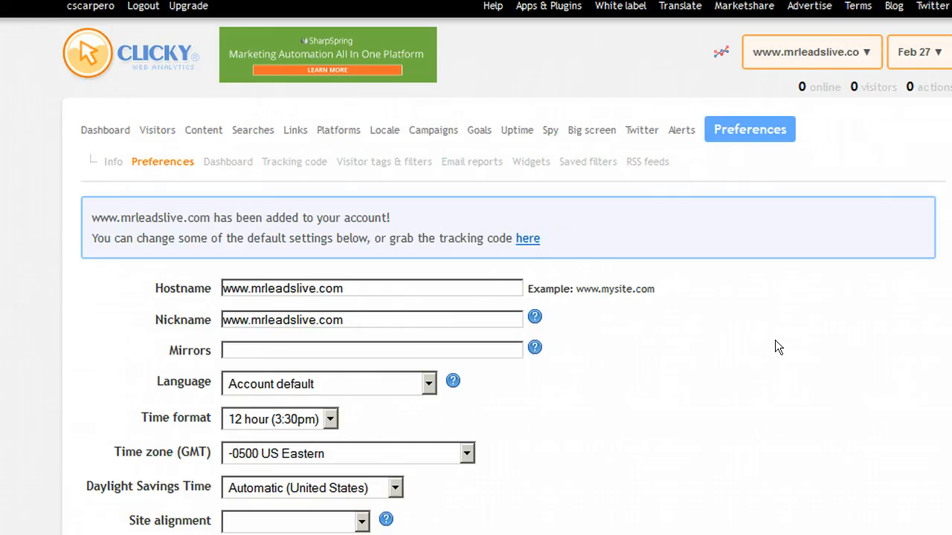
scroll("down", 3)
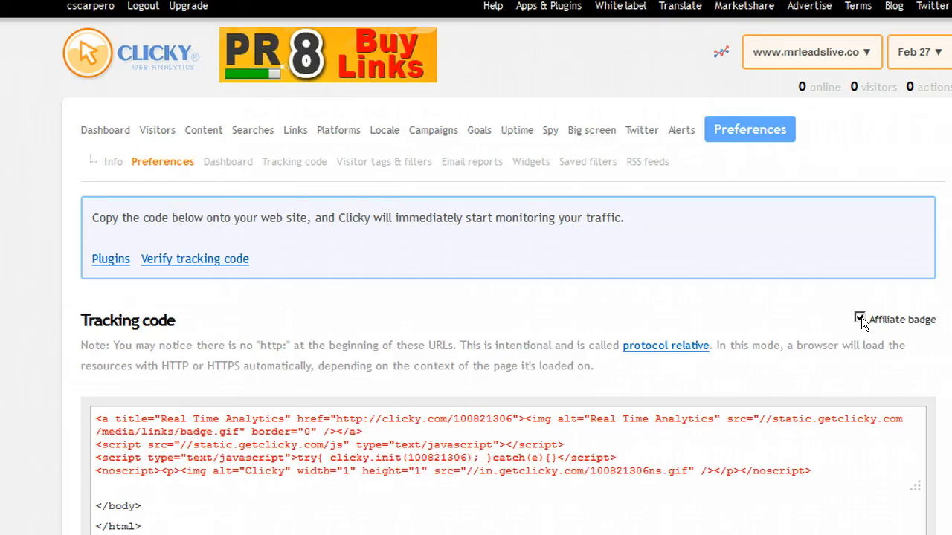
Step: Uncheck the affiliate badge and select the tracking script code for copying
left_click(858, 319)
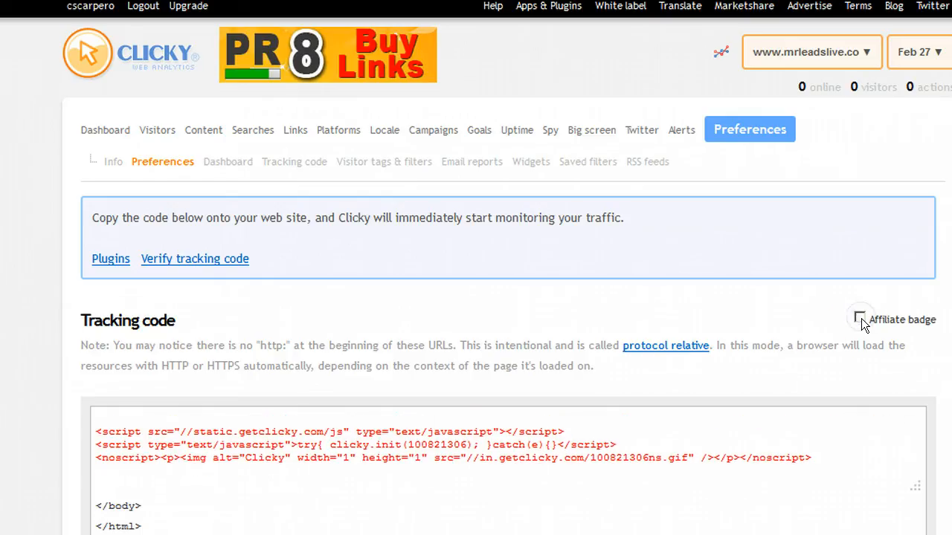
scroll("down", 3)
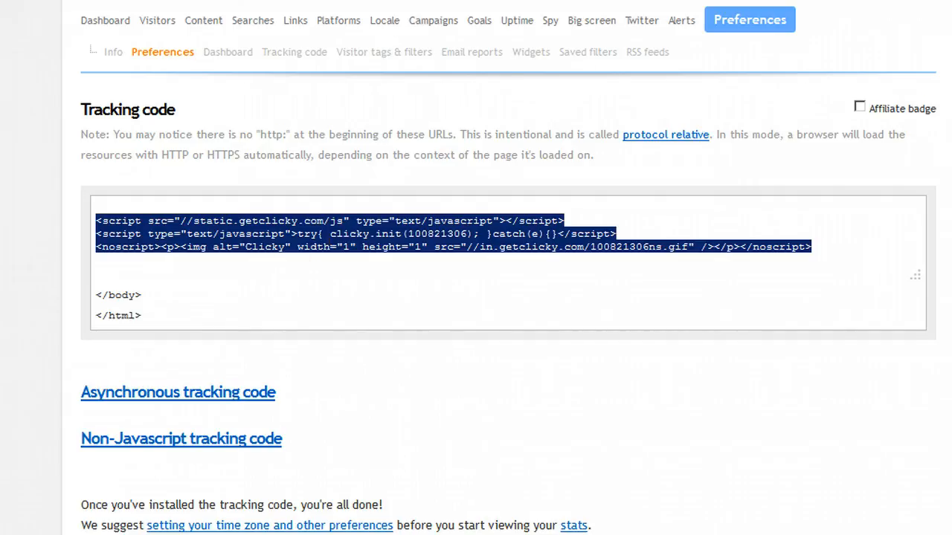
left_click(121, 129)
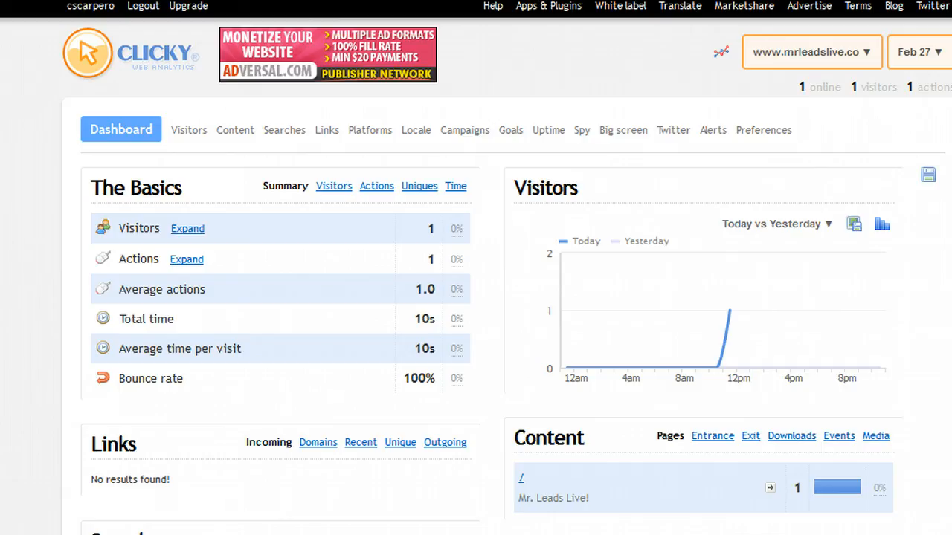
Step: Expand visitor counts, show the Visitors graph, then open the visitor log
left_click(187, 228)
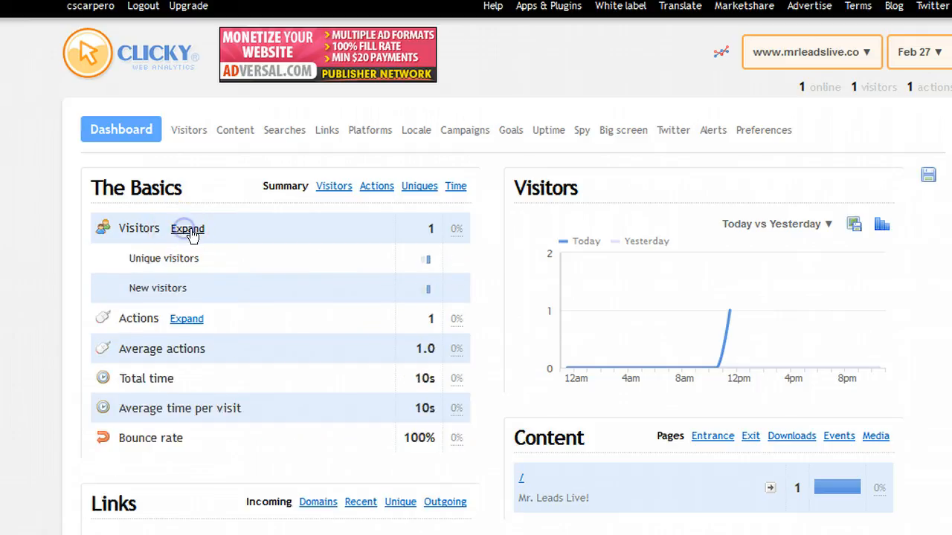
left_click(333, 186)
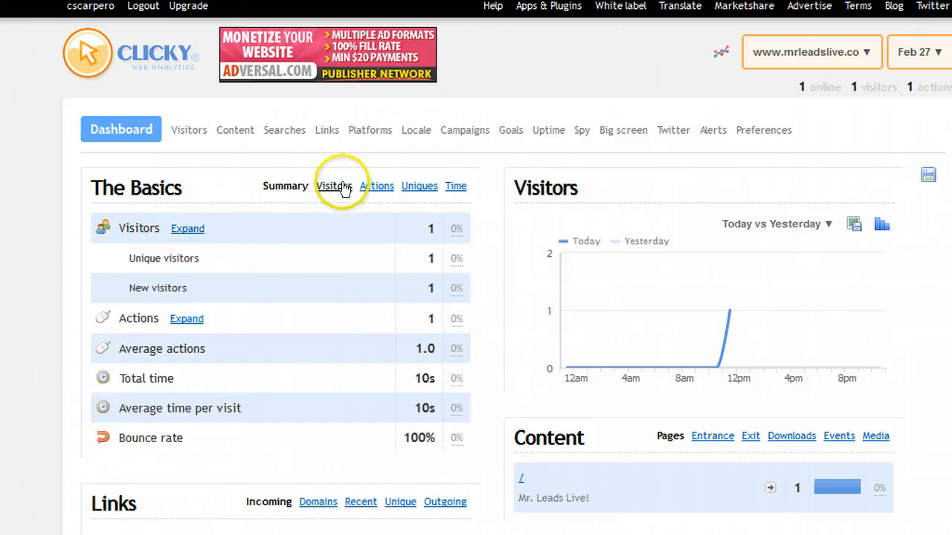
left_click(333, 186)
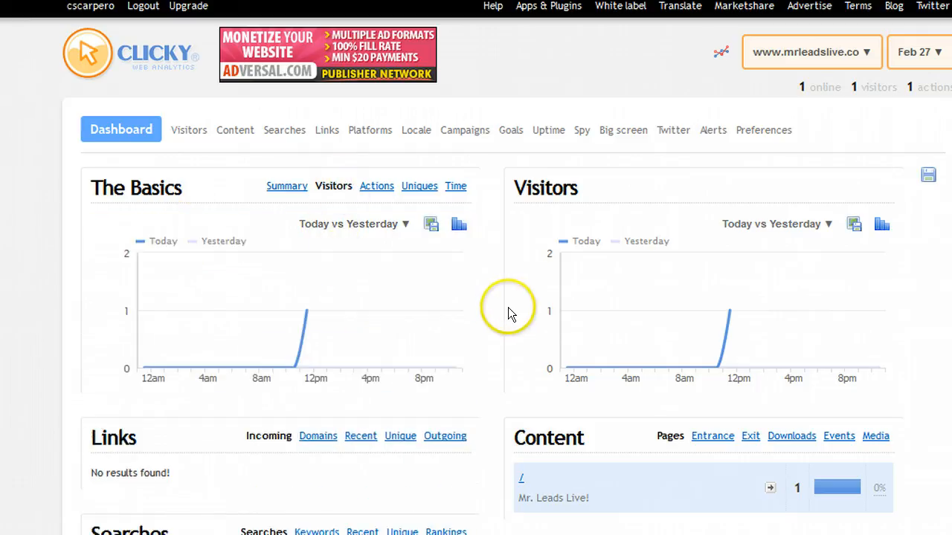
mouse_move(442, 330)
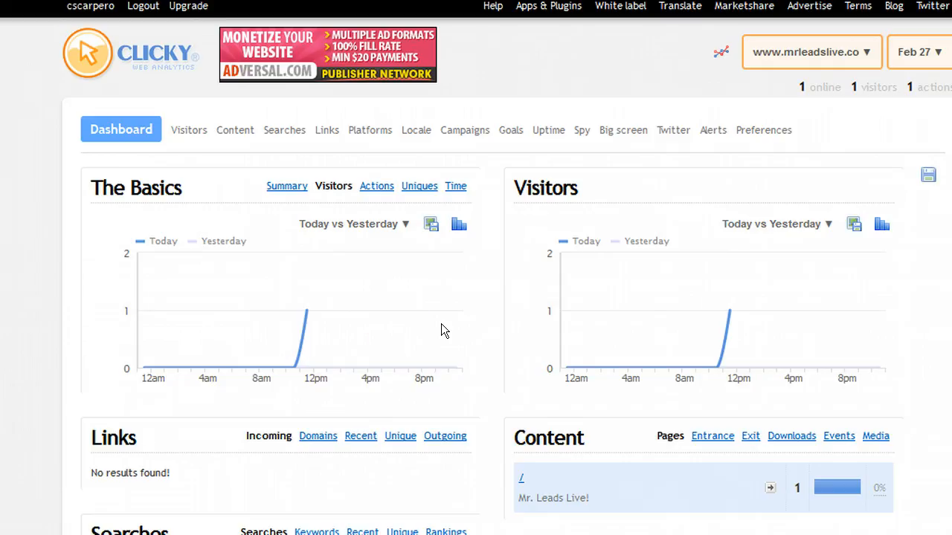
left_click(188, 129)
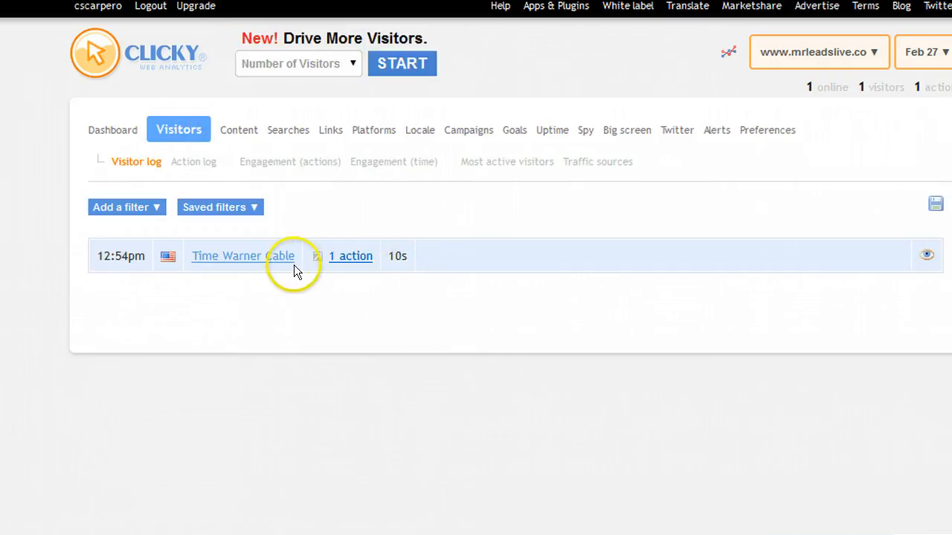
Step: Open the Time Warner Cable visit and start tagging unique ID 902218883
left_click(243, 256)
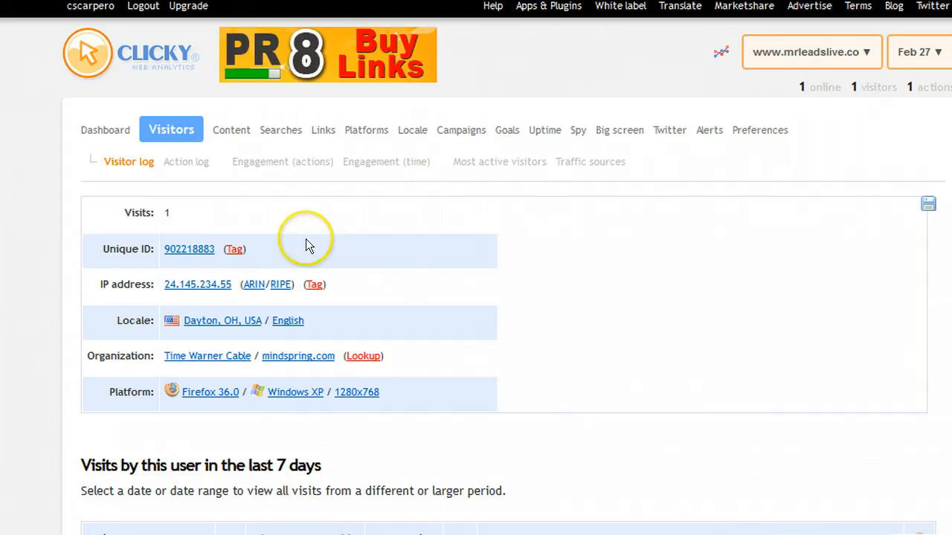
mouse_move(127, 161)
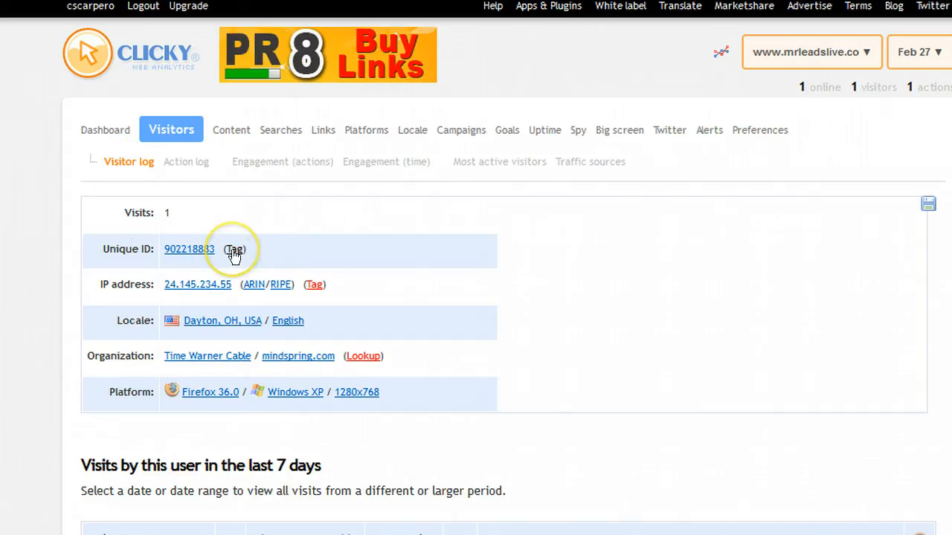
left_click(234, 249)
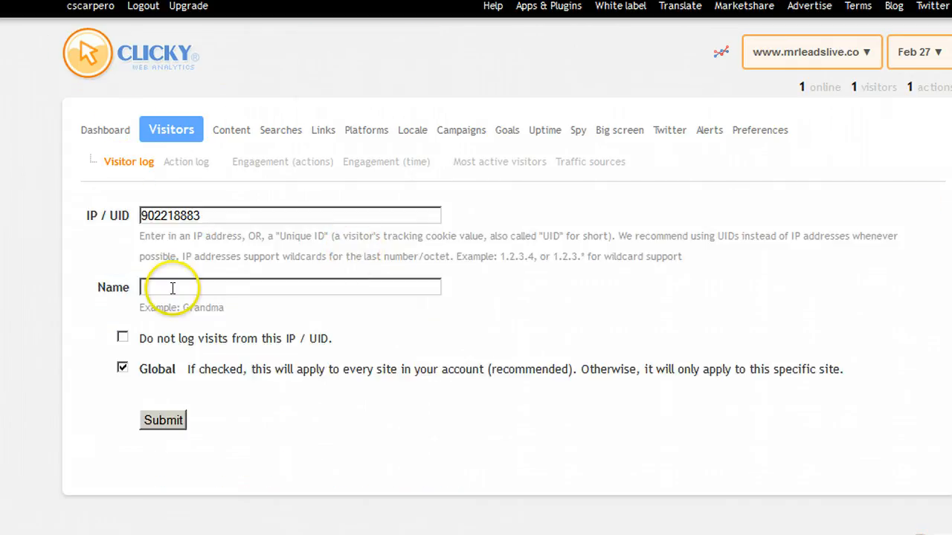
Step: Tag the visitor globally as 'carlos testing' and submit
type("carlos te")
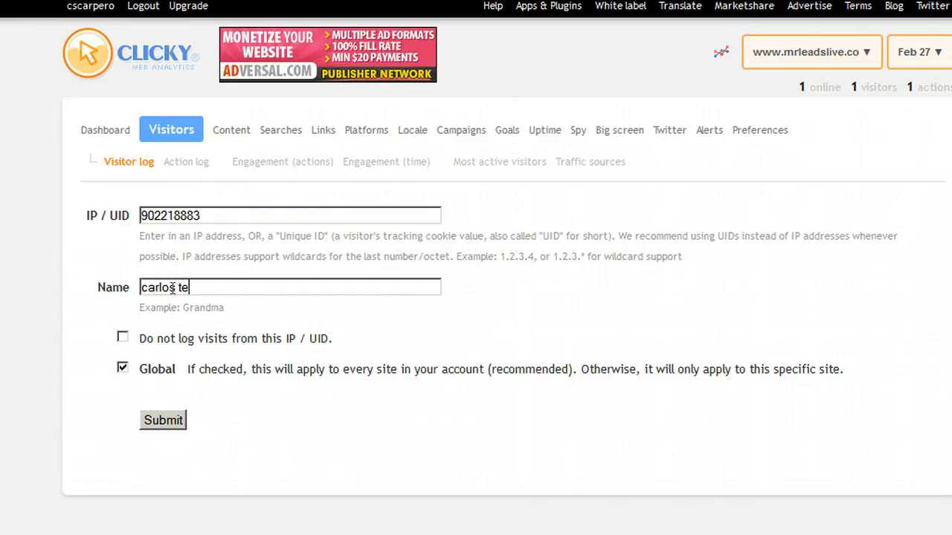
type("sts")
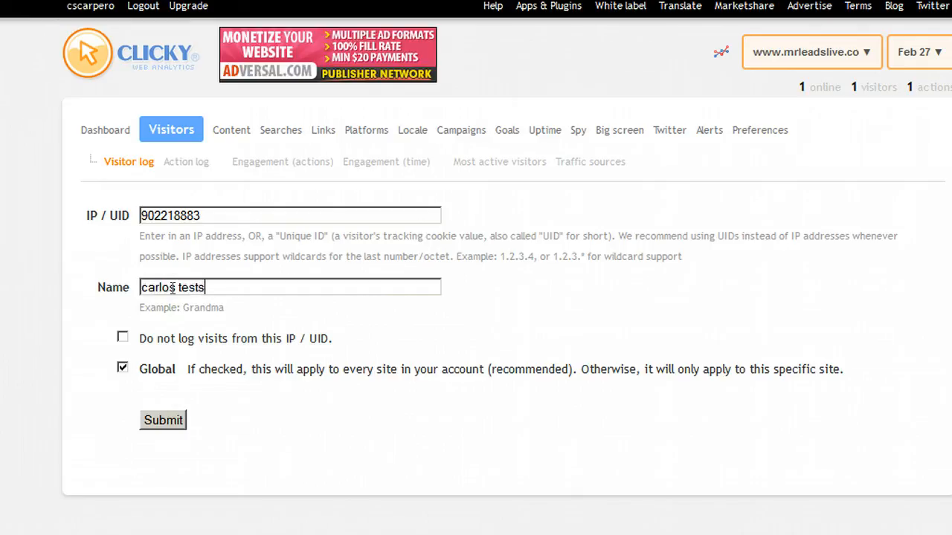
type("ing")
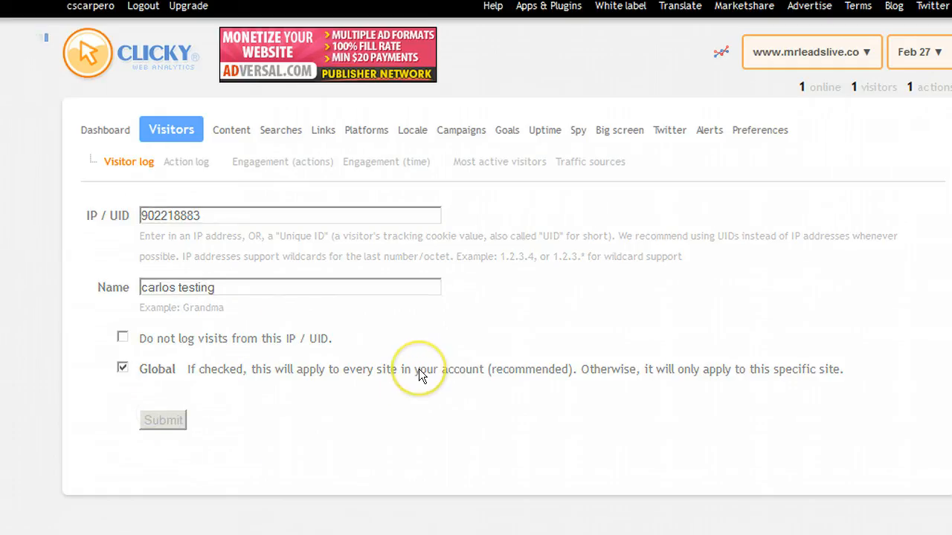
left_click(163, 420)
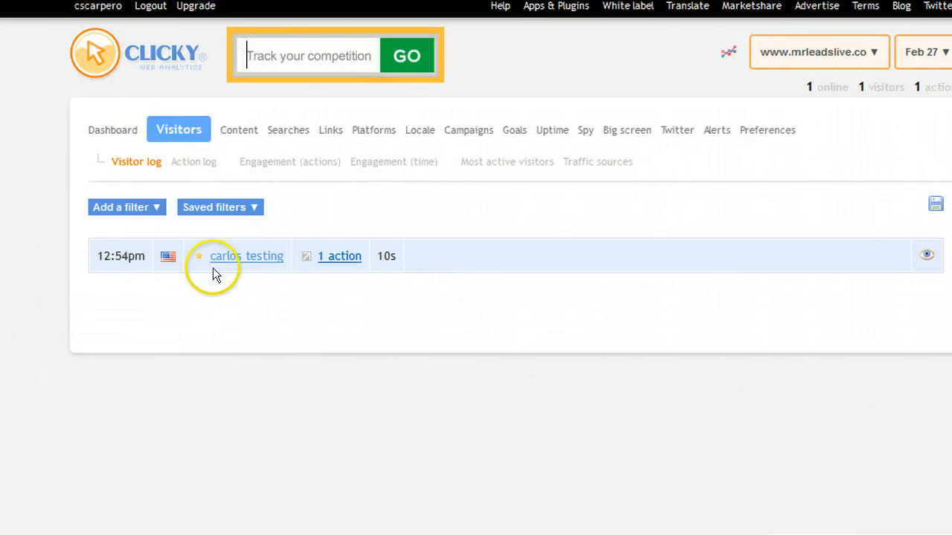
mouse_move(246, 255)
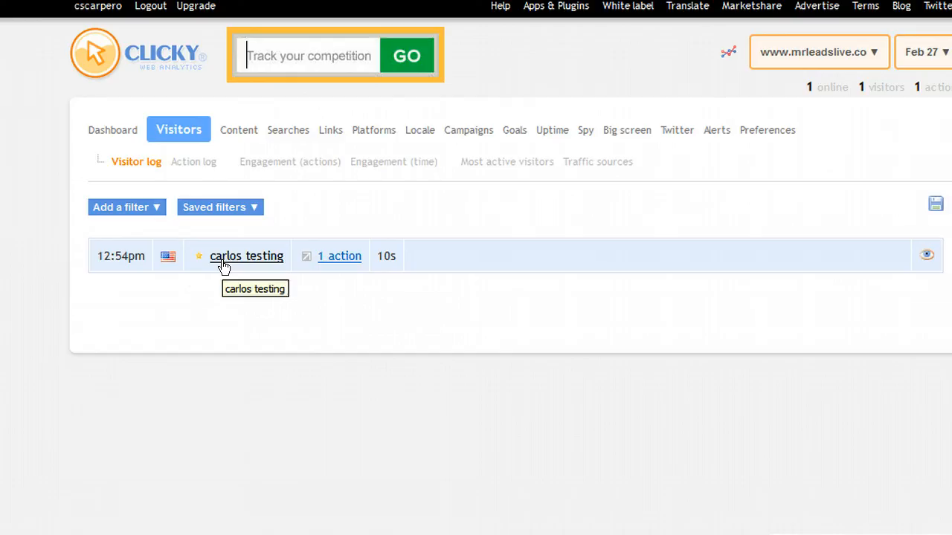